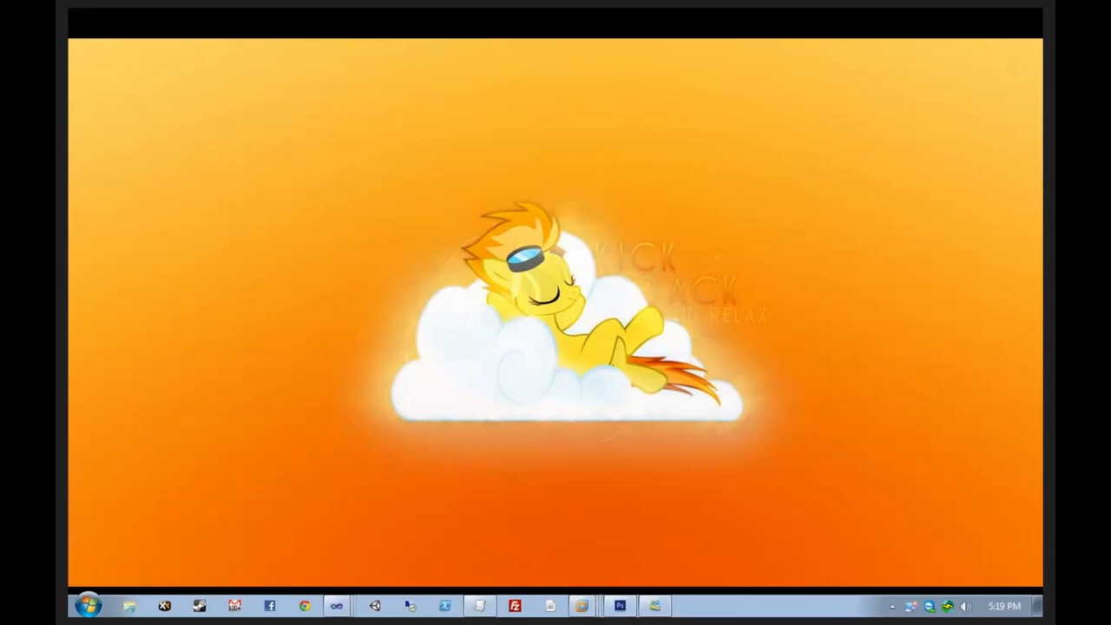
# Step: Show the open Visual Studio windows (PhoneApp1, ConsoleApplication143, BuzzGame) from the taskbar
pyautogui.click(336, 604)
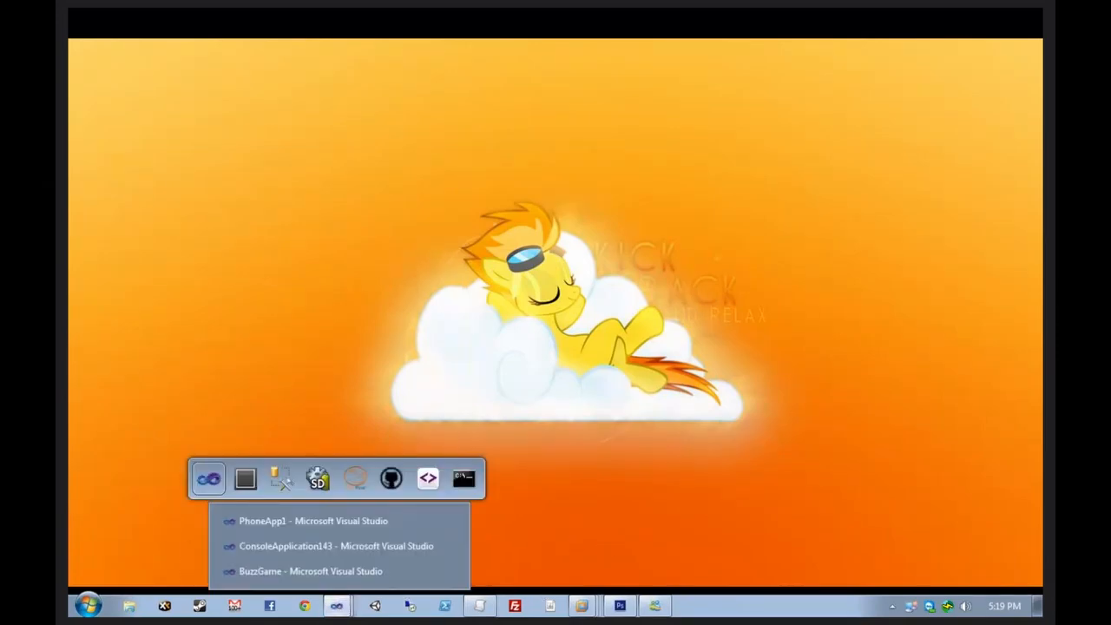
pyautogui.moveTo(340, 429)
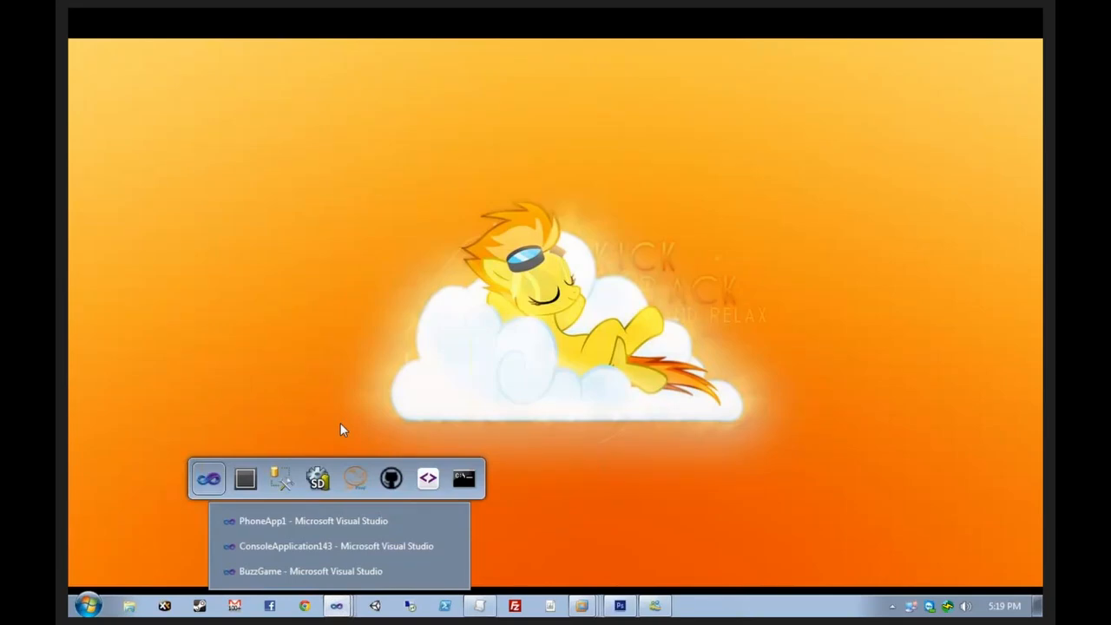
pyautogui.moveTo(347, 572)
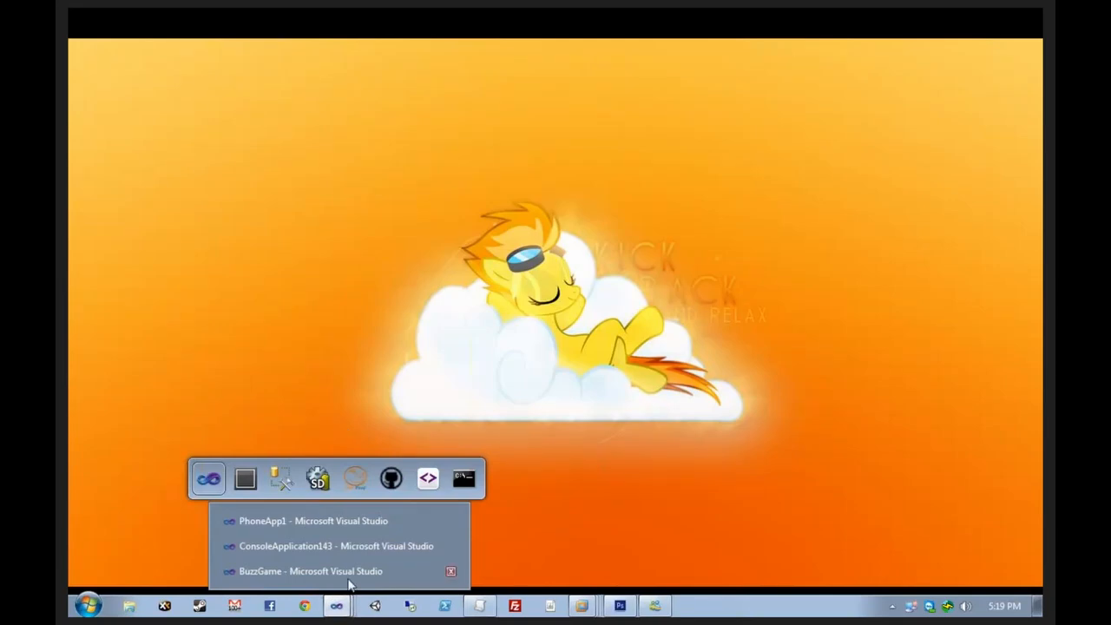
# Step: Bring BuzzGame forward, open Program.cs, and run the game with F5
pyautogui.click(309, 571)
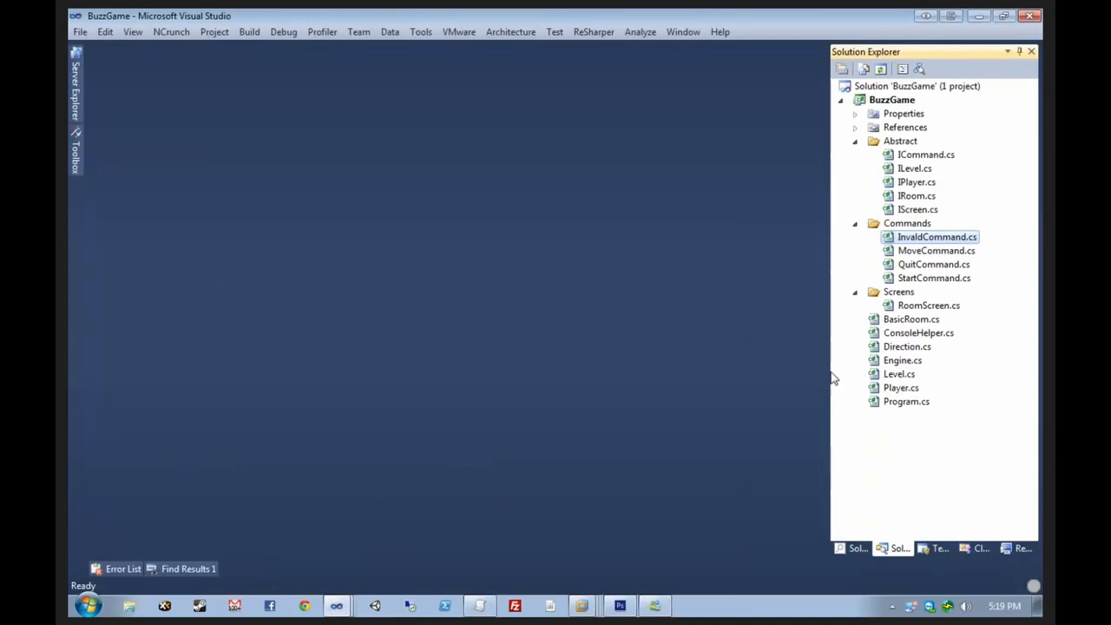
pyautogui.moveTo(981, 410)
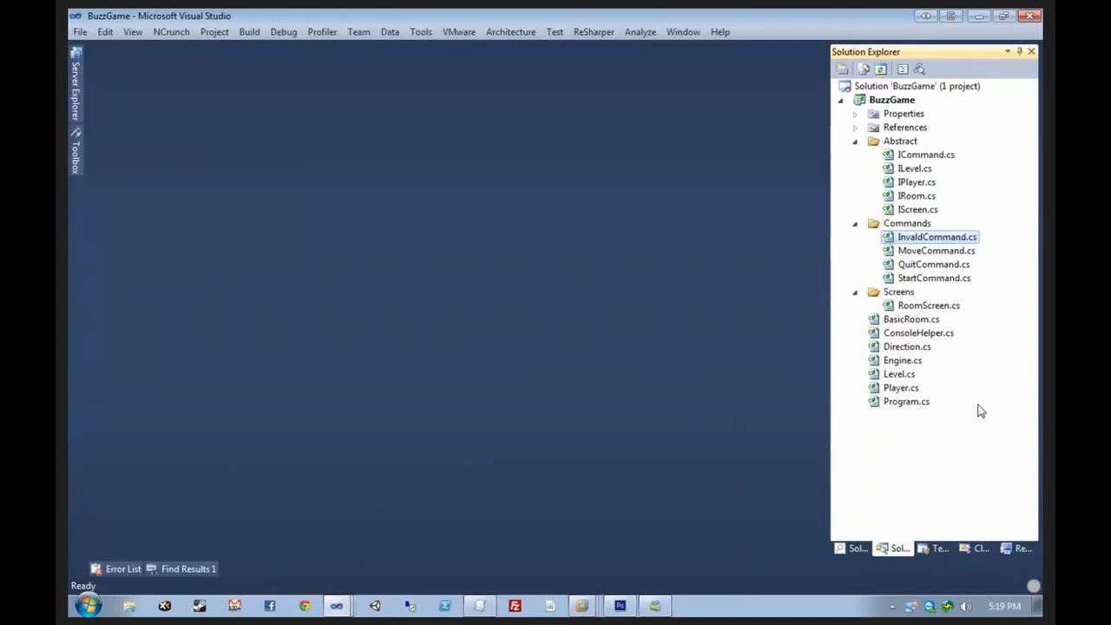
pyautogui.moveTo(859, 424)
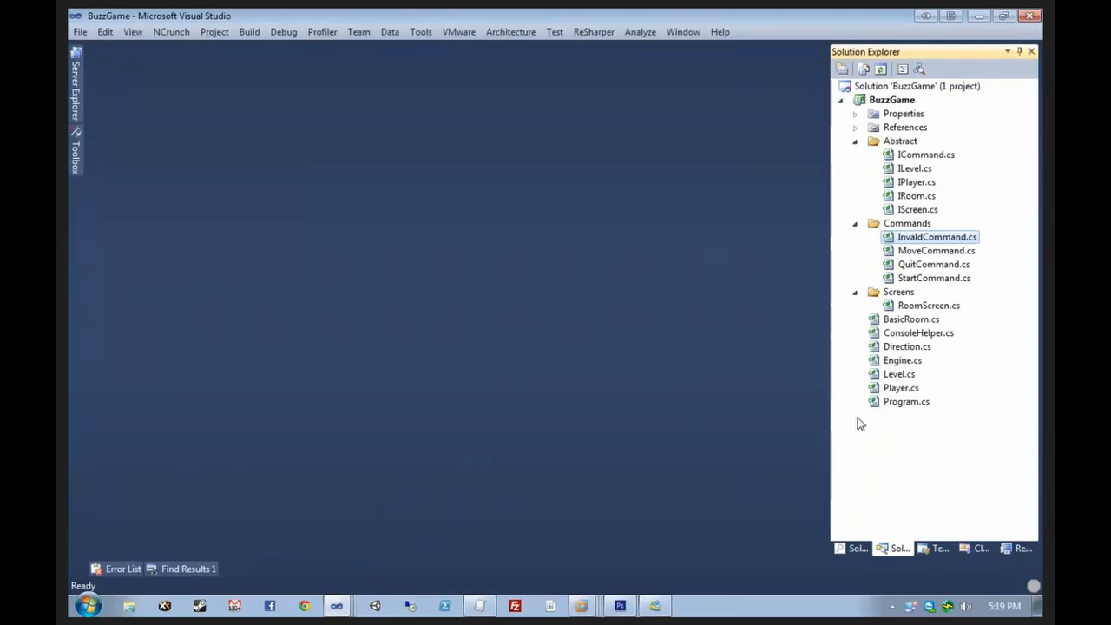
pyautogui.moveTo(878, 395)
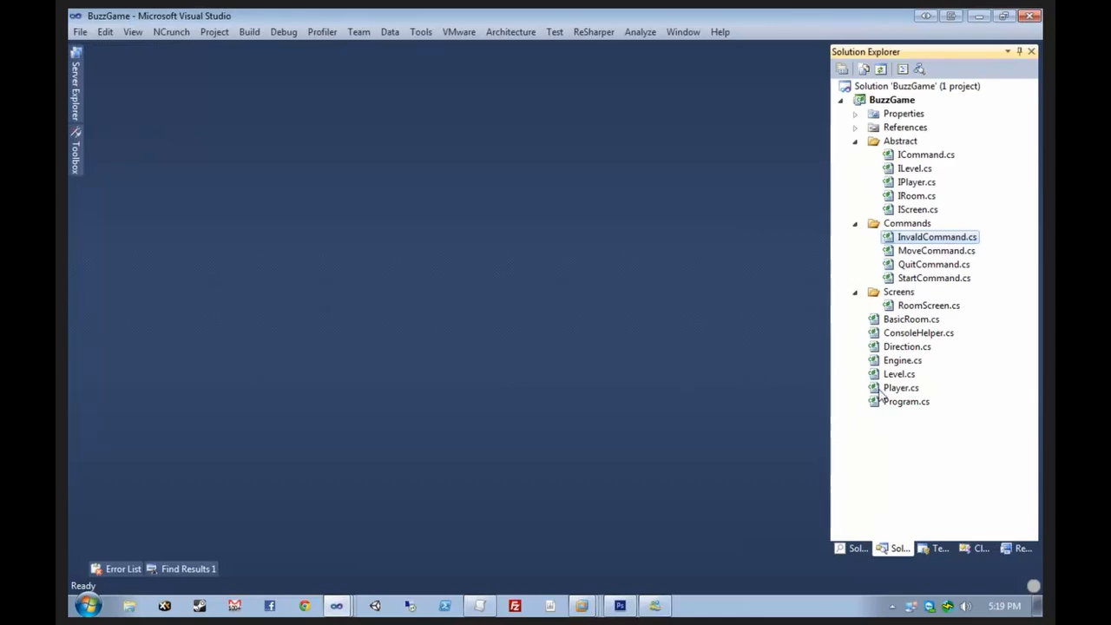
pyautogui.moveTo(883, 365)
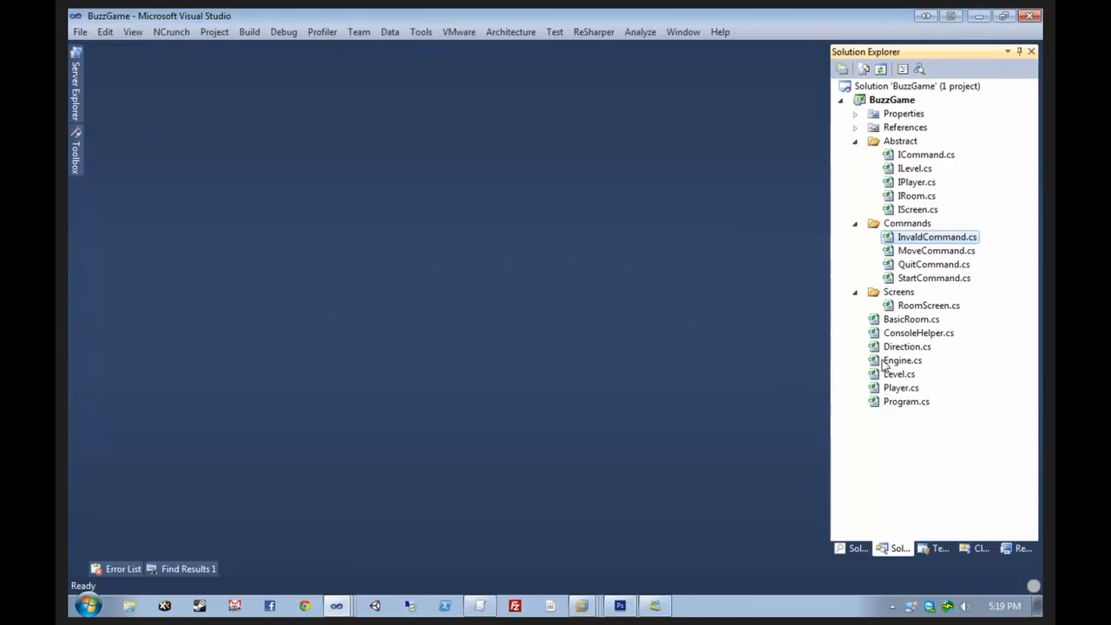
pyautogui.moveTo(876, 443)
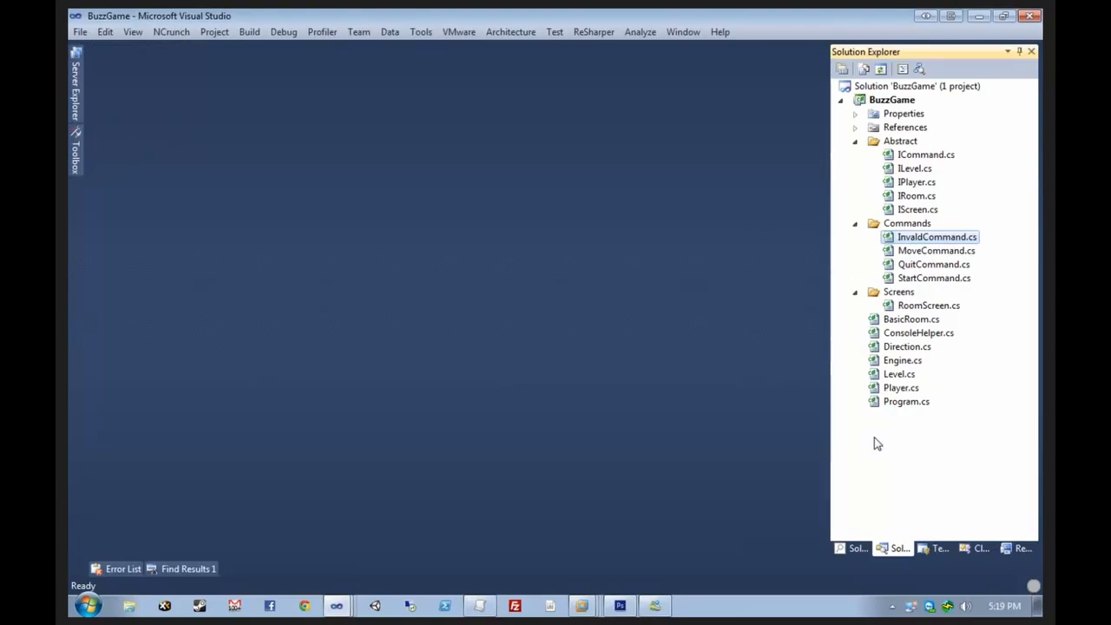
pyautogui.doubleClick(906, 401)
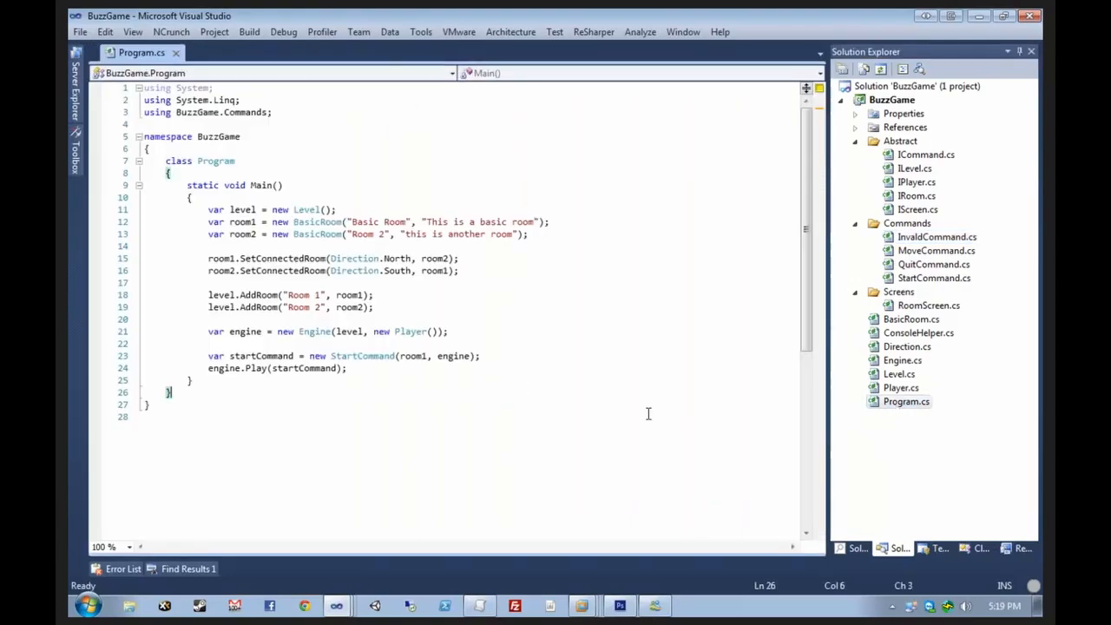
pyautogui.press('F5')
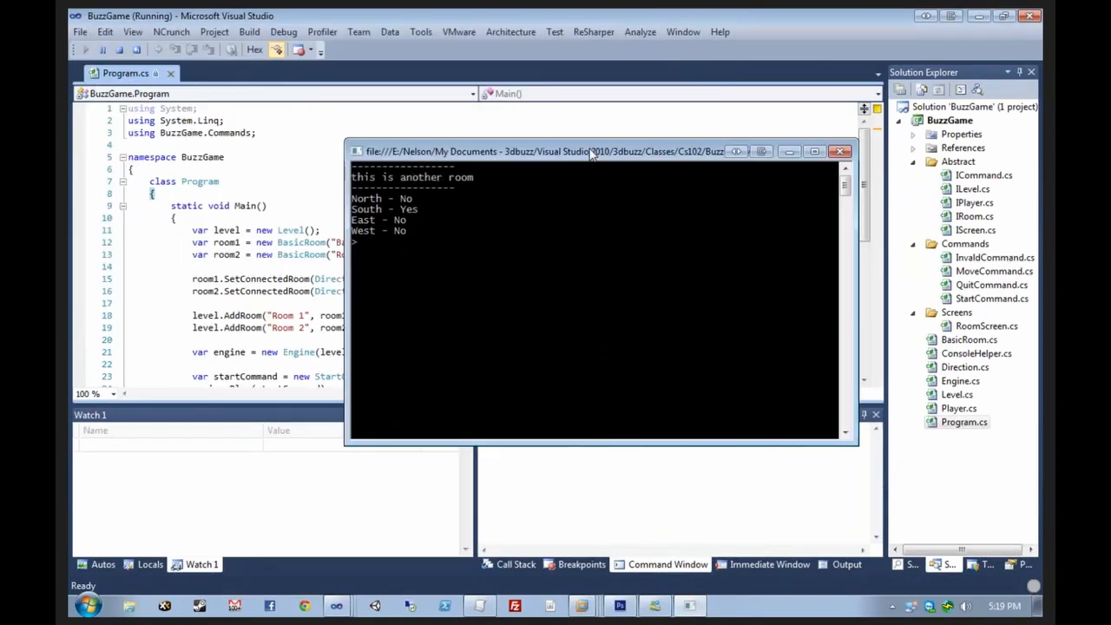
# Step: Enter 'move' to reach the basic room with its north exit, then begin typing 'qui' to quit
pyautogui.write('move')
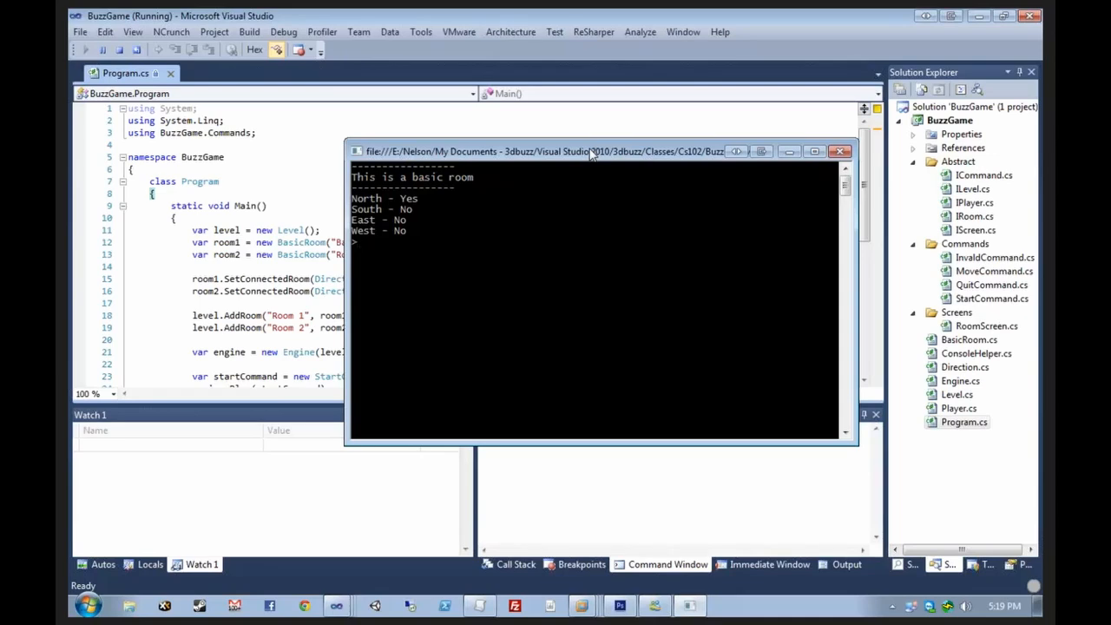
pyautogui.write('qui')
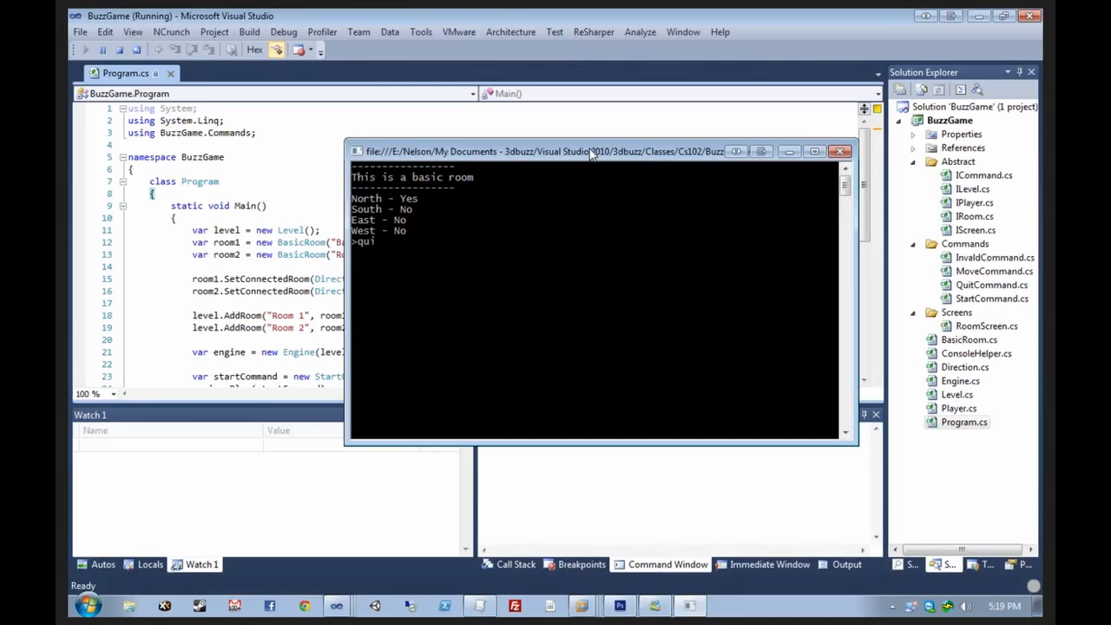